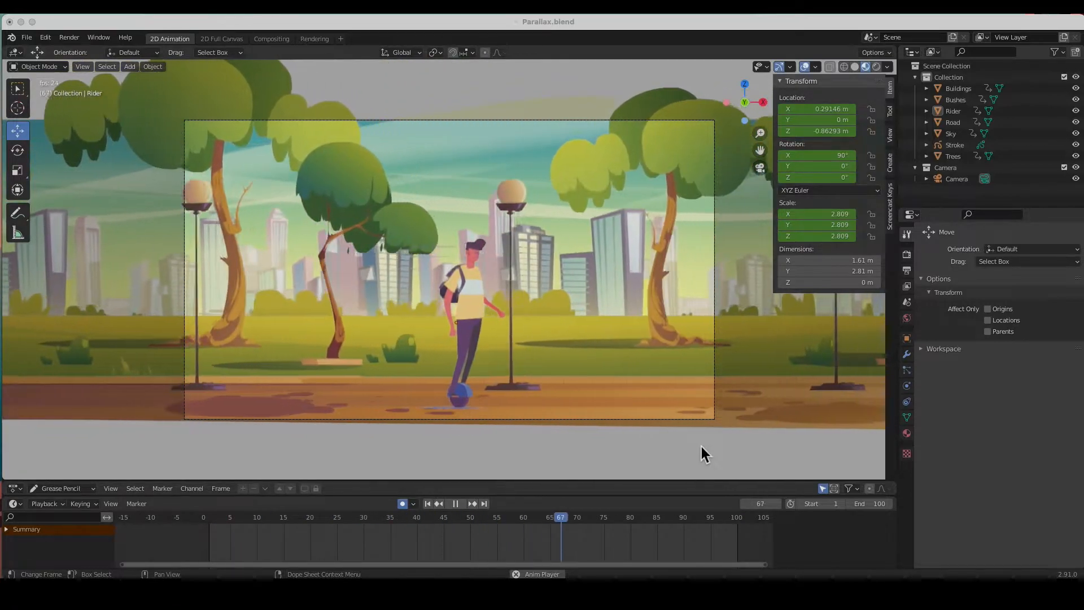
Step: Lower the rider's horizontal location, then play the parallax animation and stop it at frame 69
left_click(283, 517)
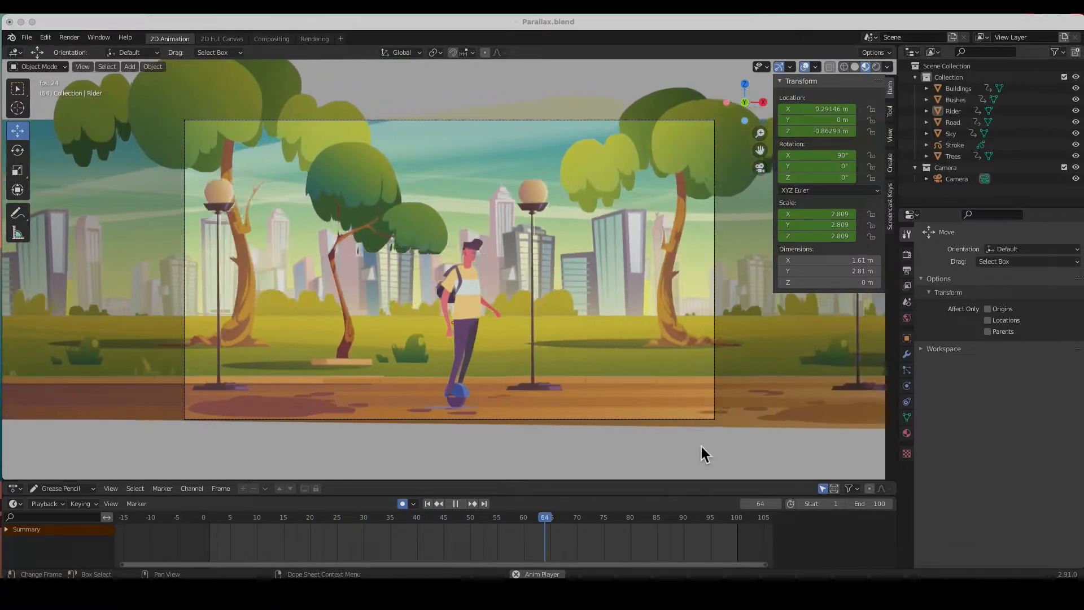
left_click(262, 517)
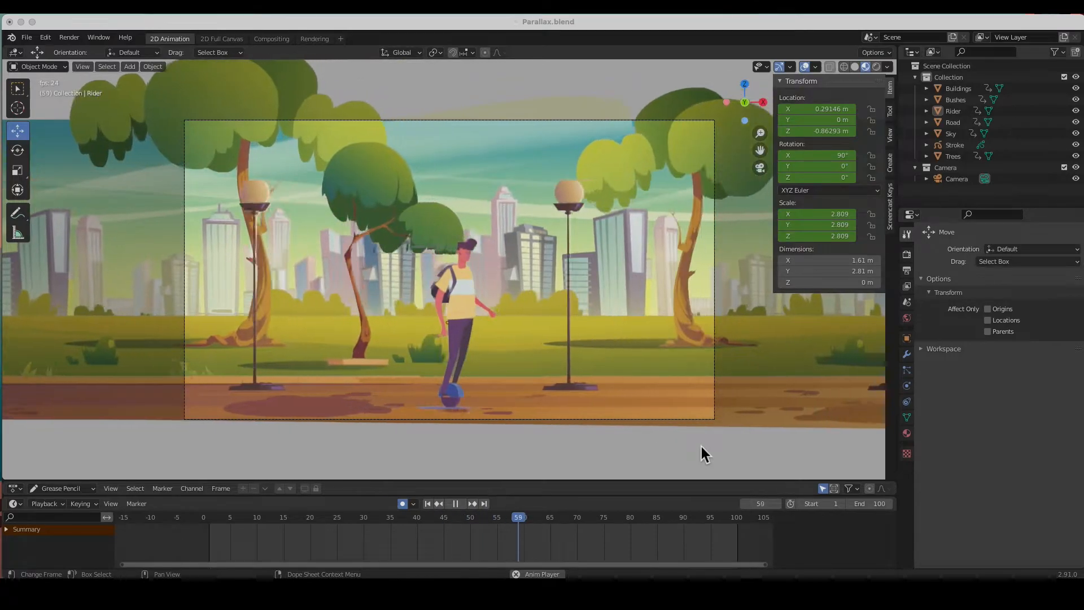
left_click(241, 517)
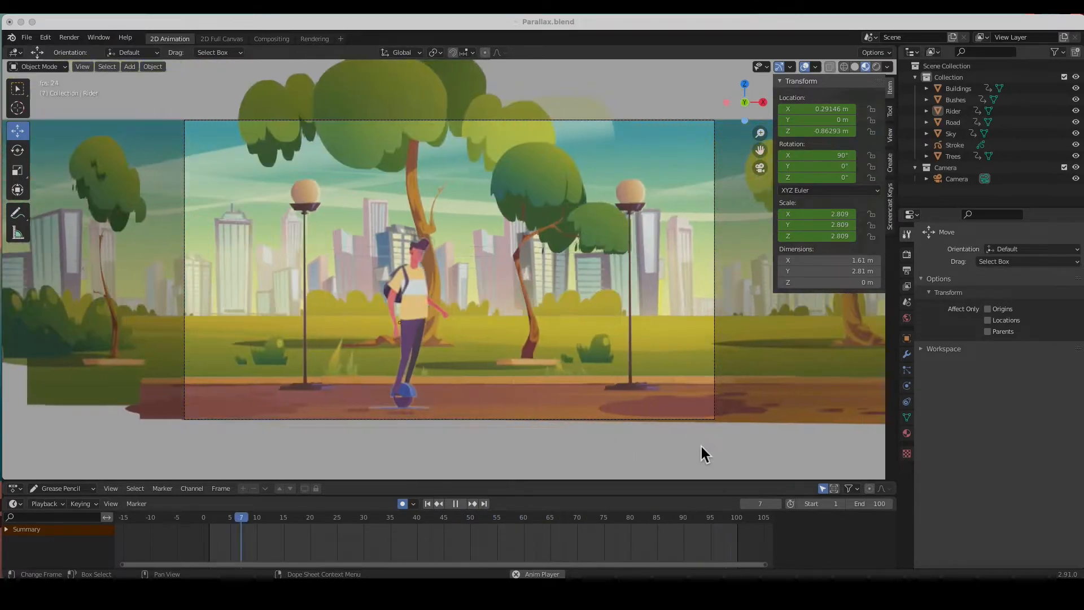
left_click(497, 532)
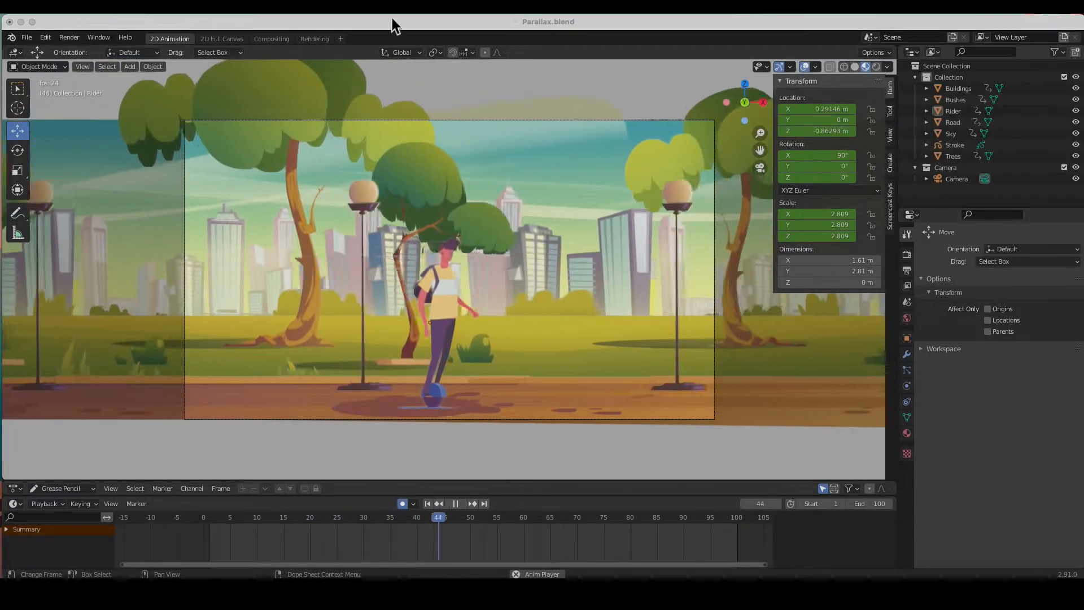
left_click(363, 532)
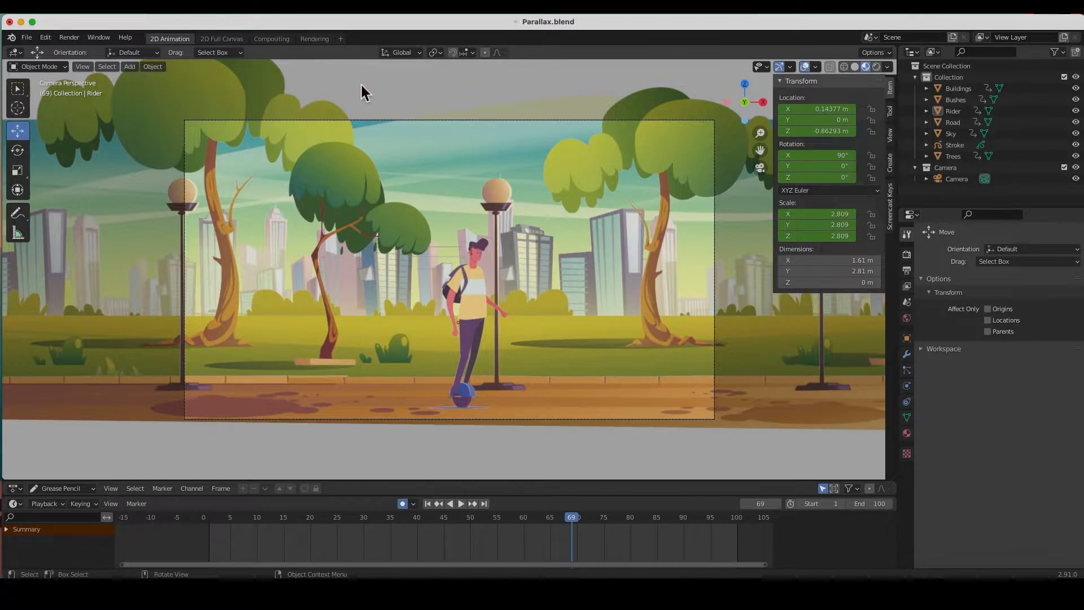
Step: Select the Trees object and show the File > Recover choices Last Session and Auto Save
left_click(953, 156)
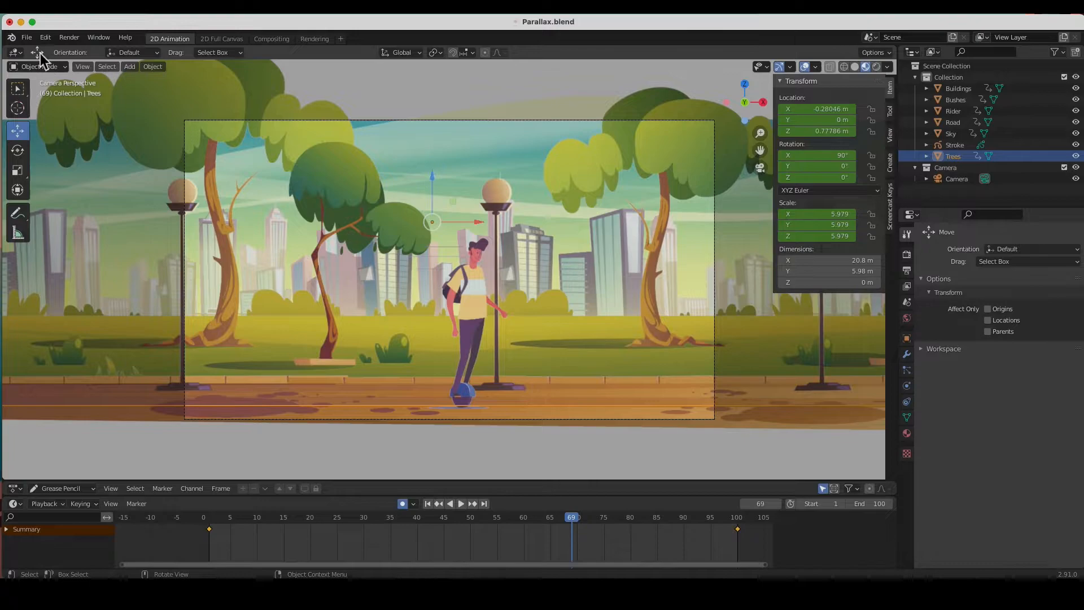
left_click(26, 37)
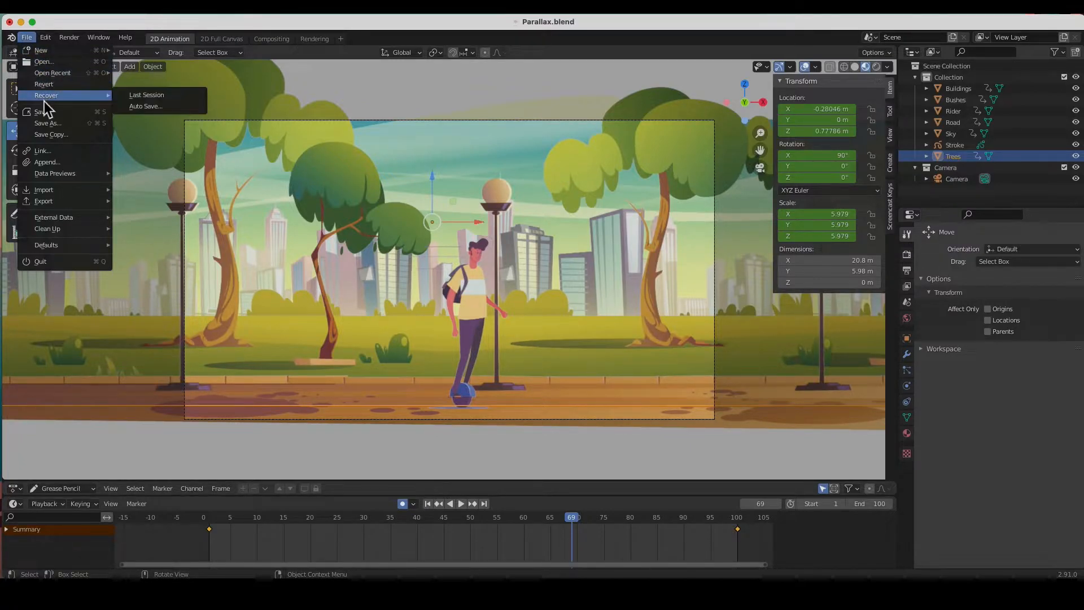
mouse_move(147, 95)
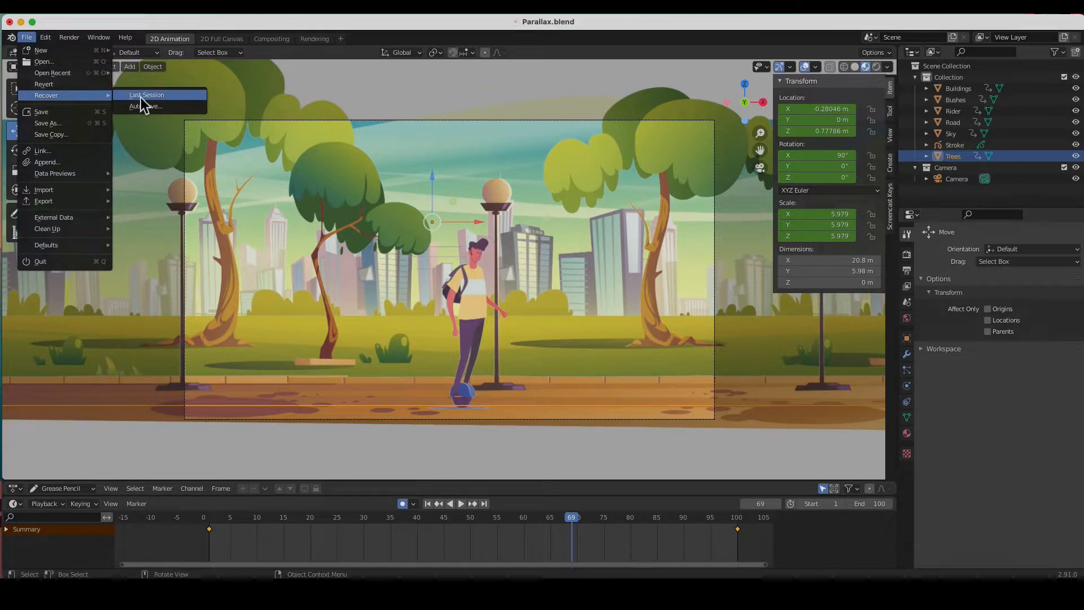
mouse_move(144, 106)
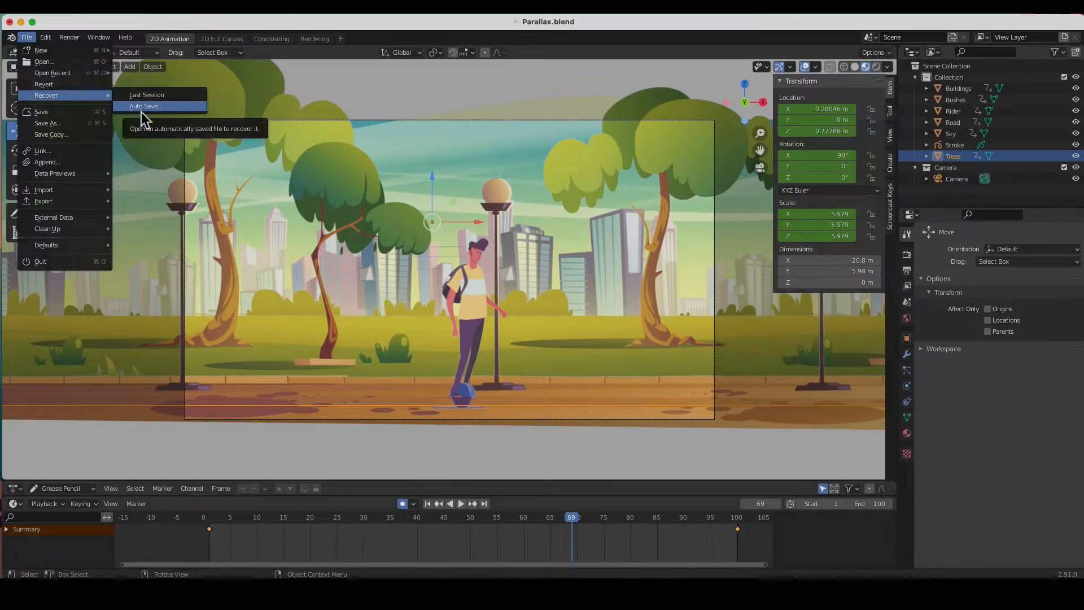
mouse_move(158, 94)
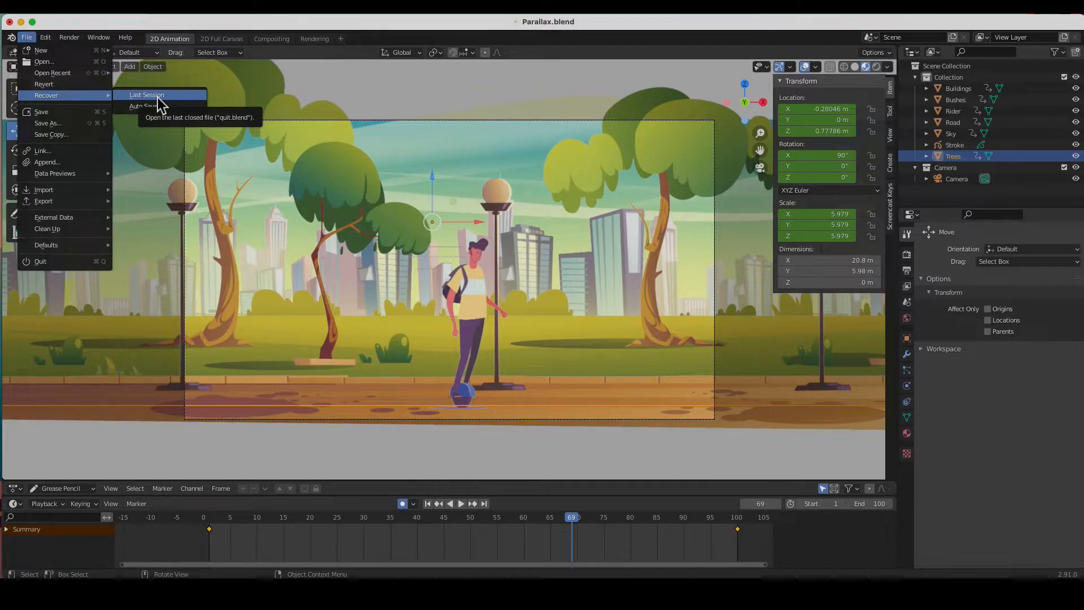
mouse_move(142, 111)
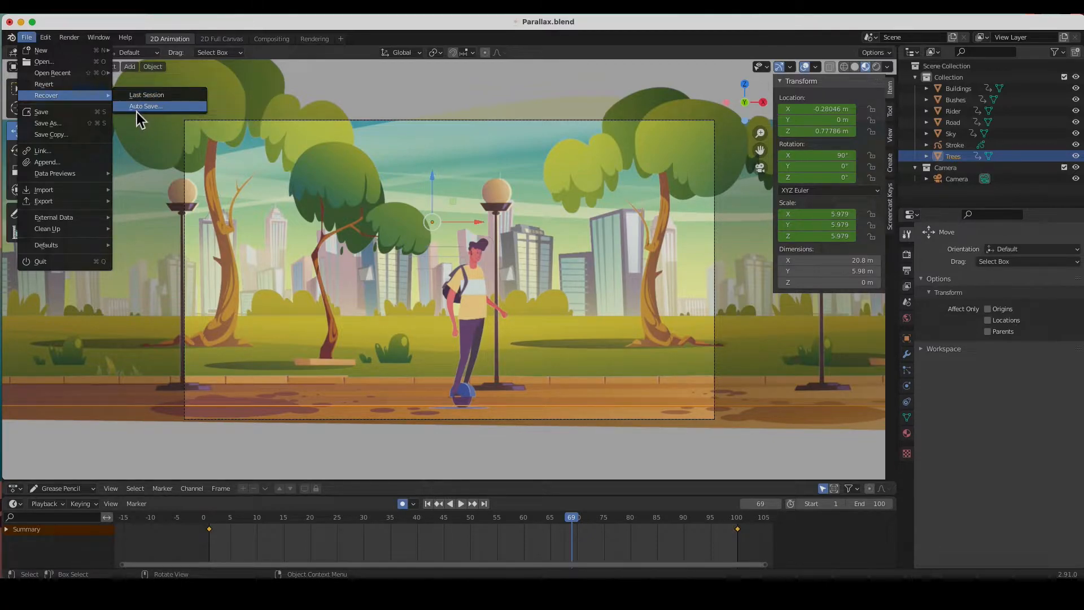
mouse_move(145, 106)
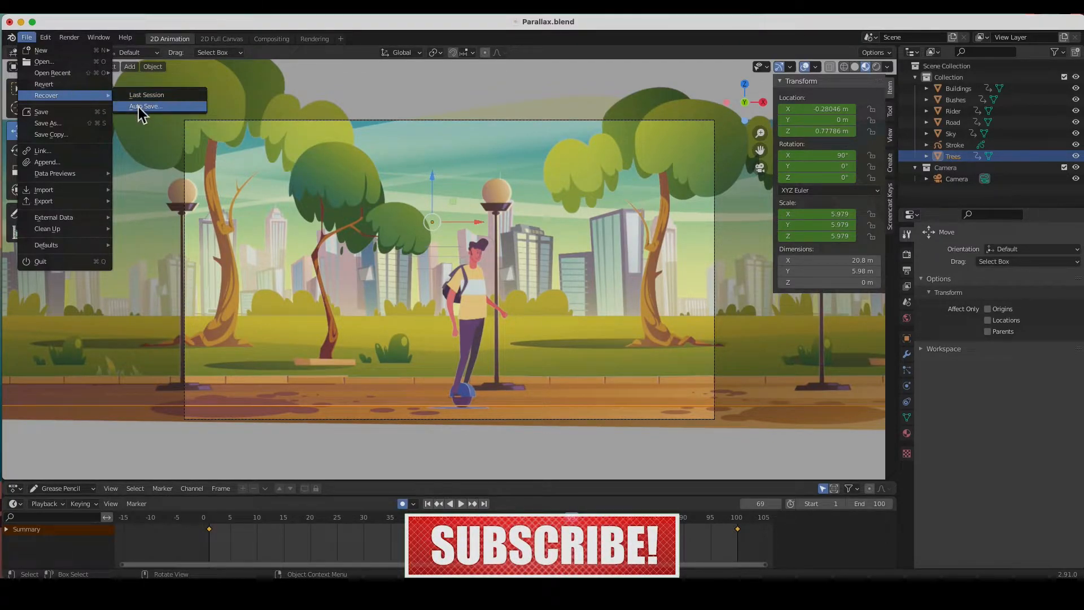
mouse_move(146, 107)
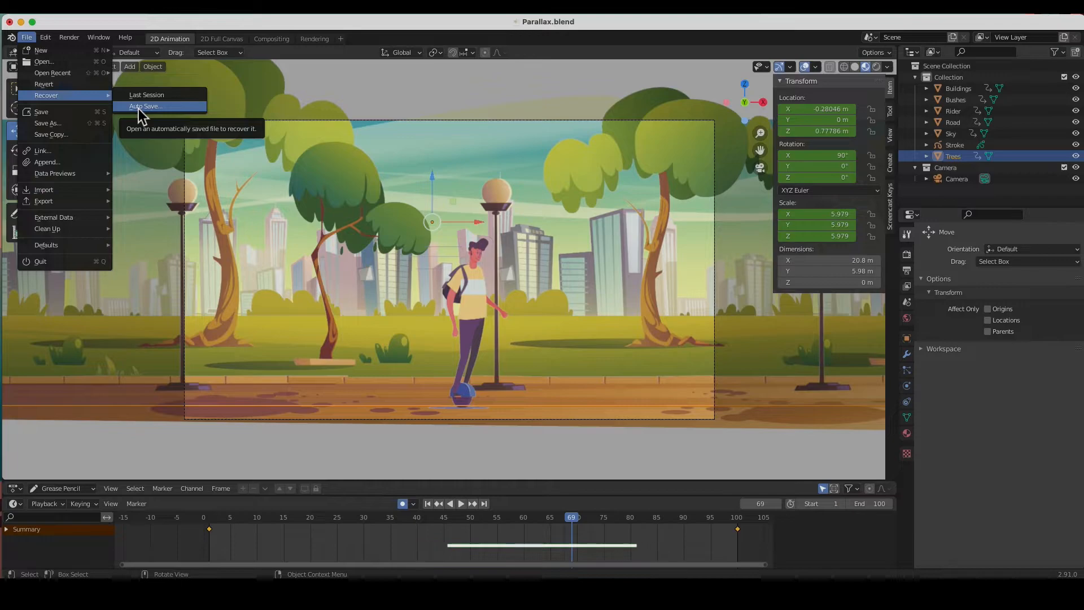
Step: Browse the auto-saved files under Recover > Auto Save, then cancel without loading any
left_click(145, 106)
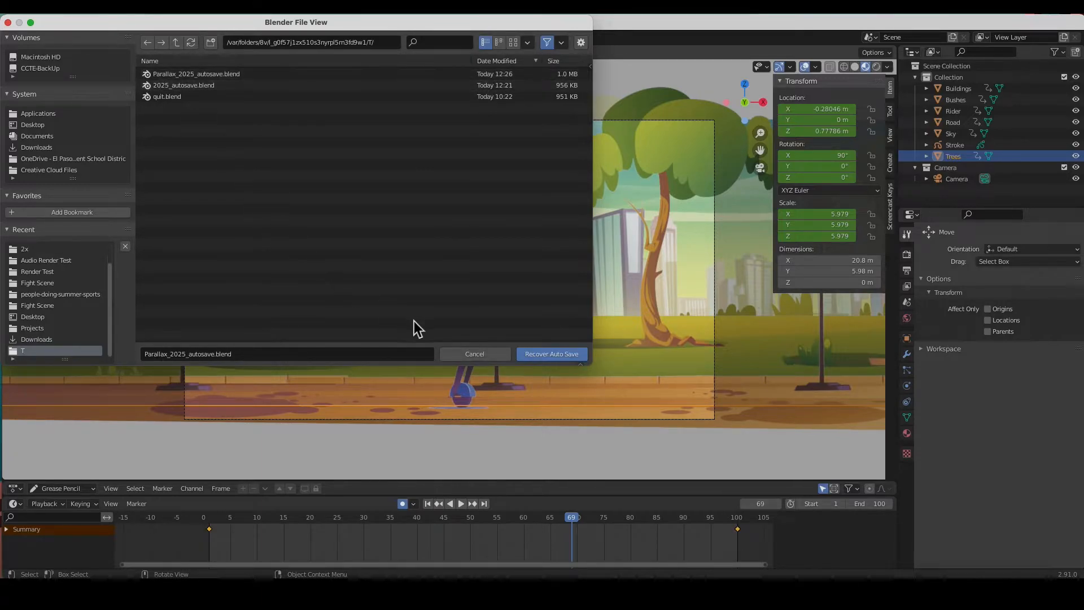
mouse_move(474, 354)
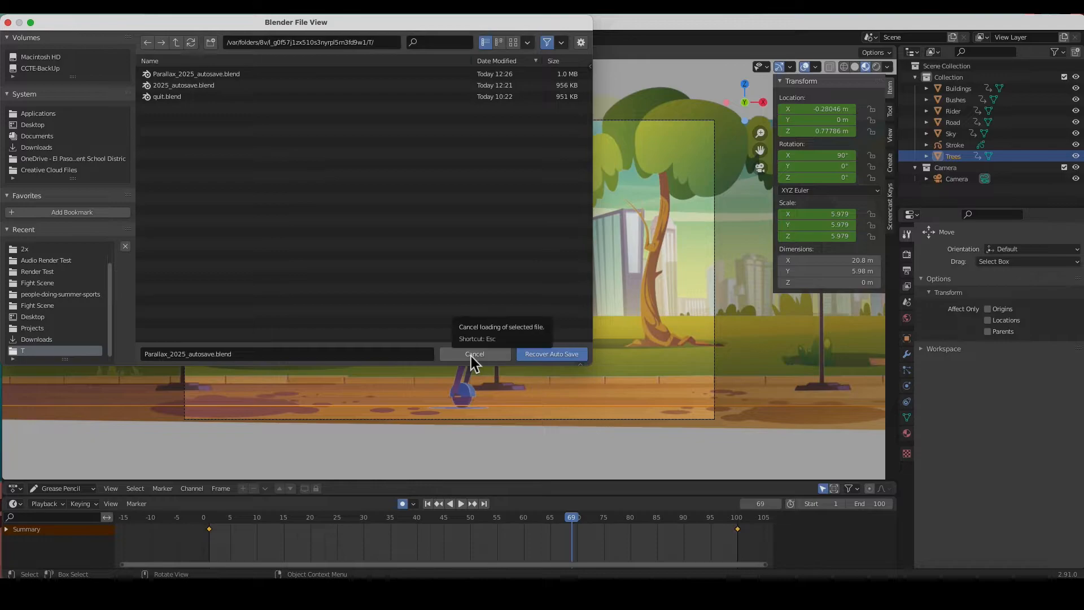
left_click(475, 353)
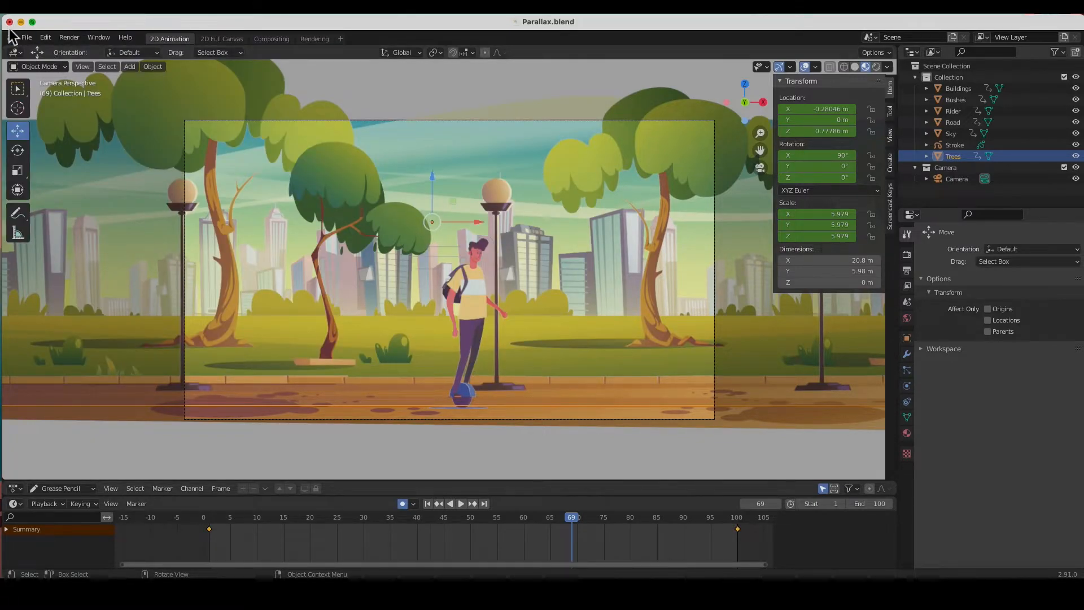
mouse_move(264, 96)
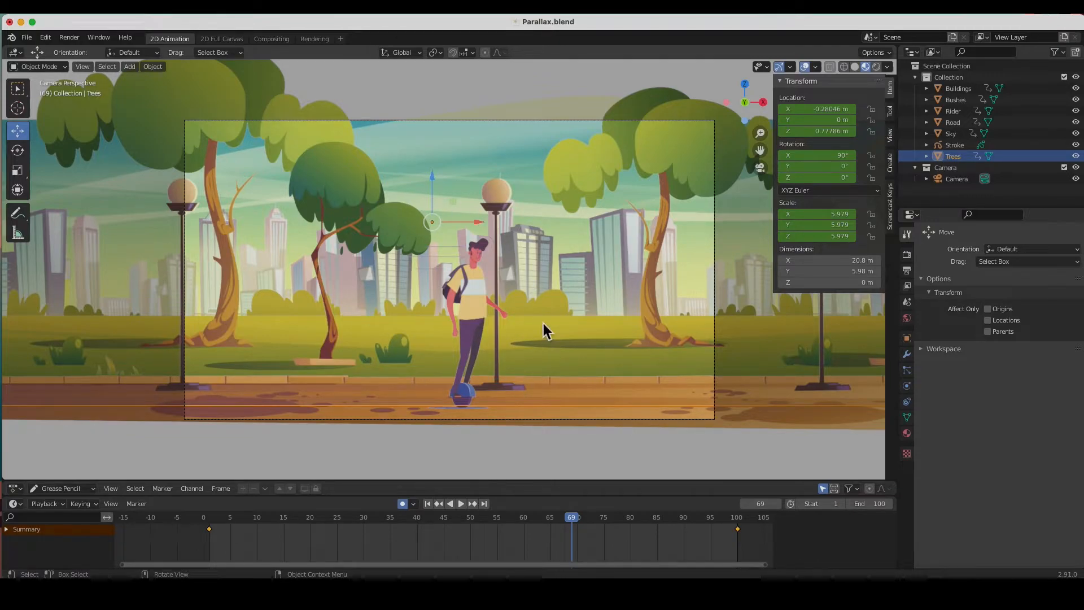
left_click(27, 37)
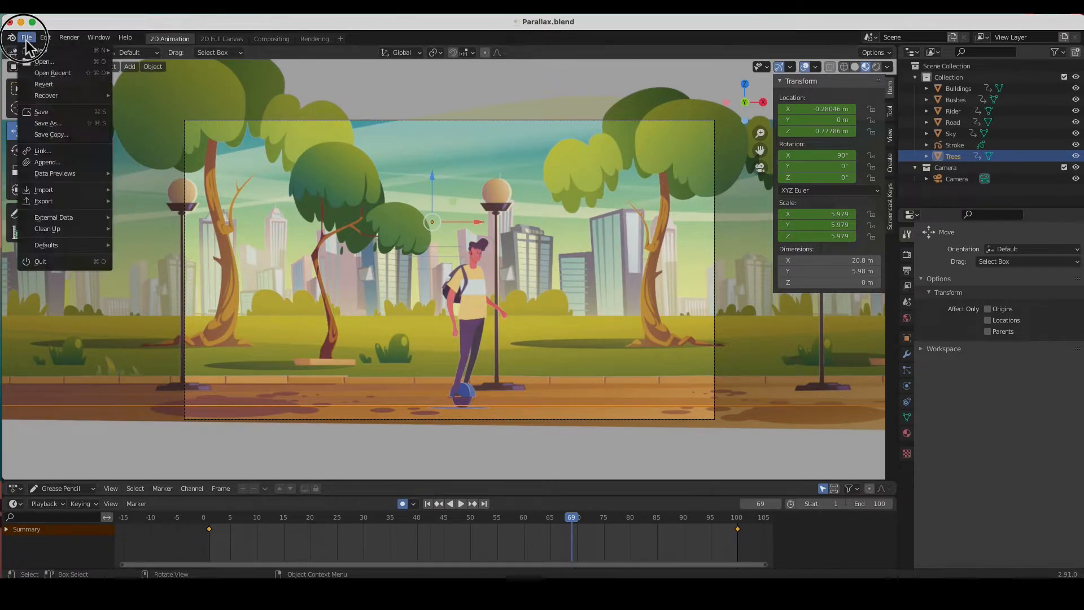
mouse_move(46, 94)
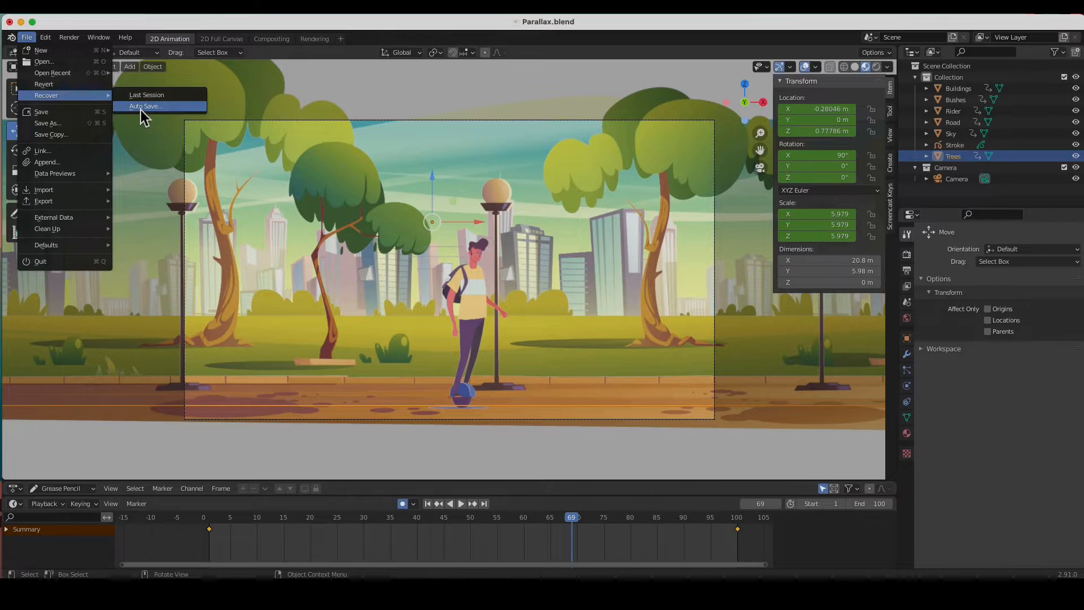
left_click(146, 107)
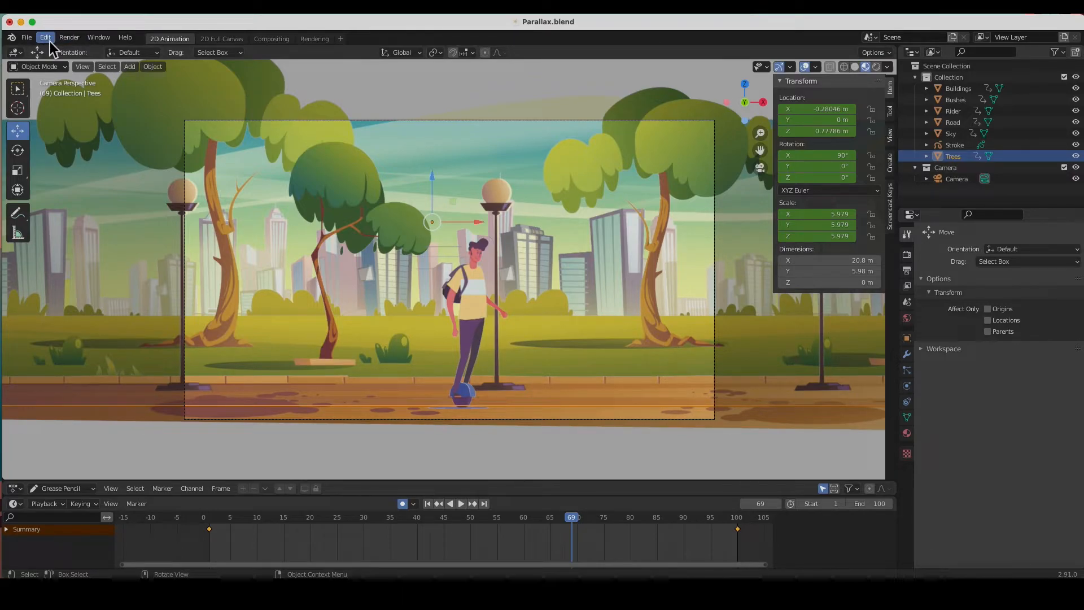
mouse_move(68, 206)
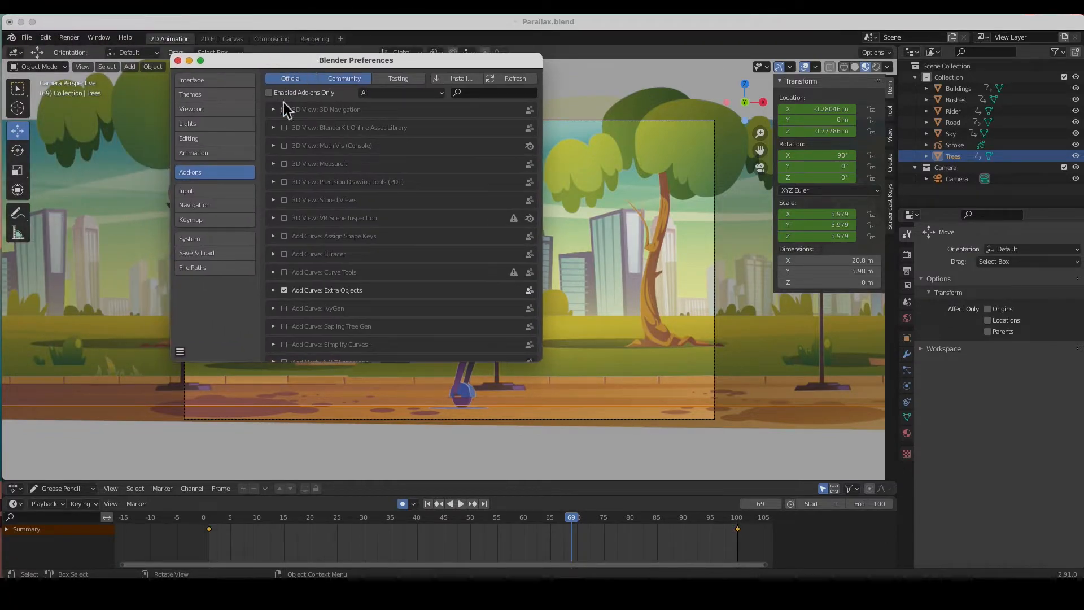
left_click(197, 253)
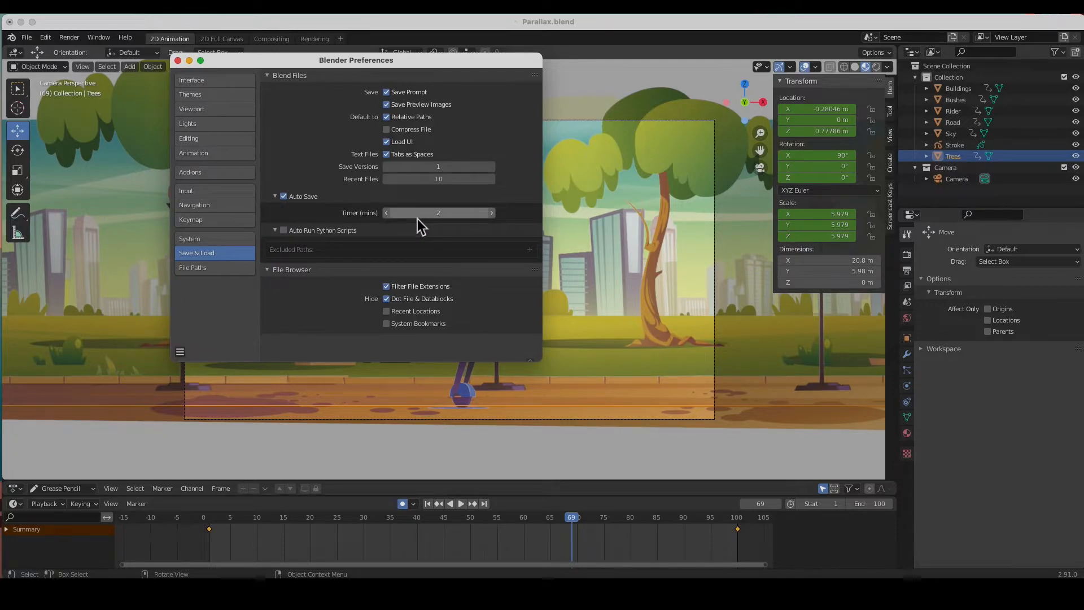
mouse_move(438, 212)
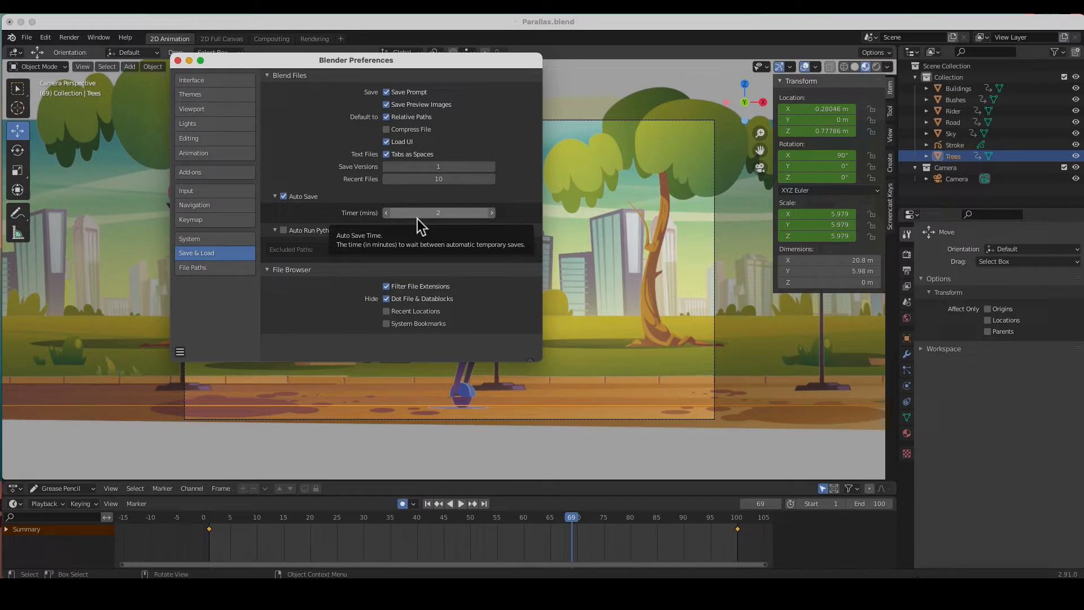
mouse_move(316, 205)
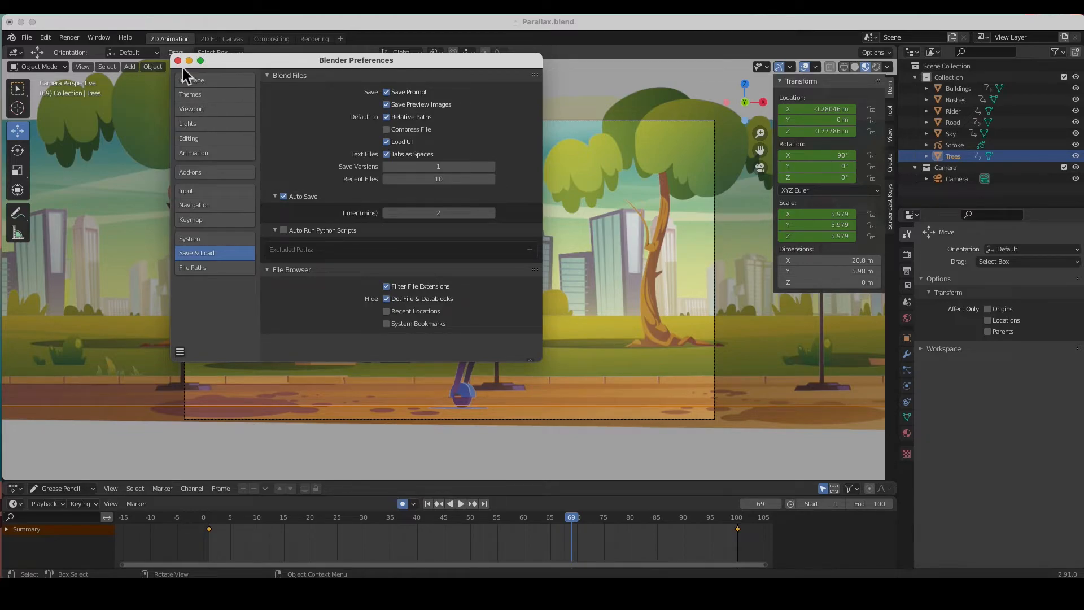
mouse_move(418, 229)
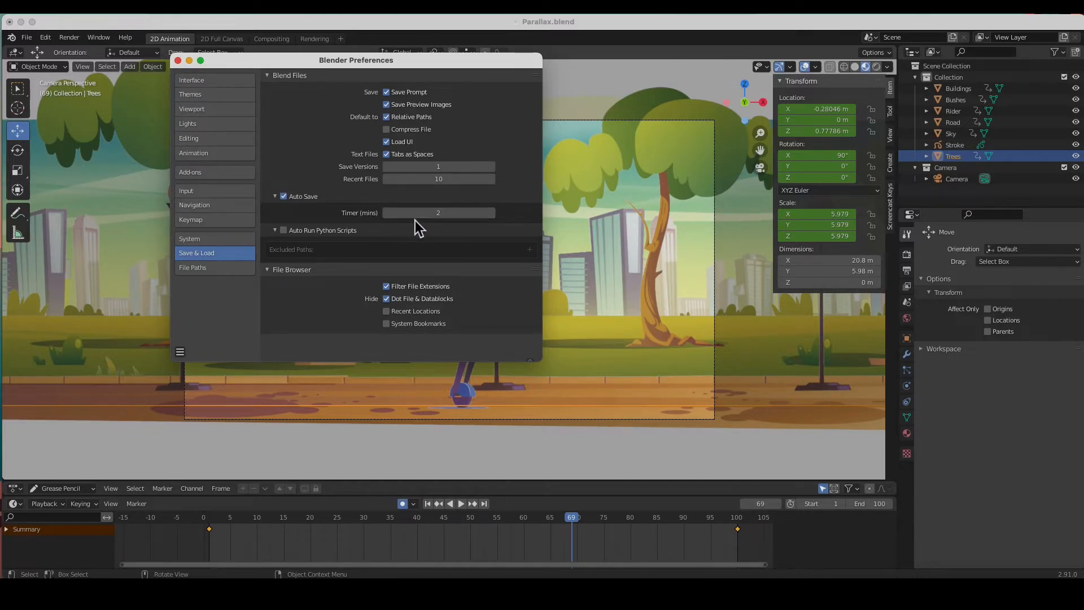
left_click(176, 65)
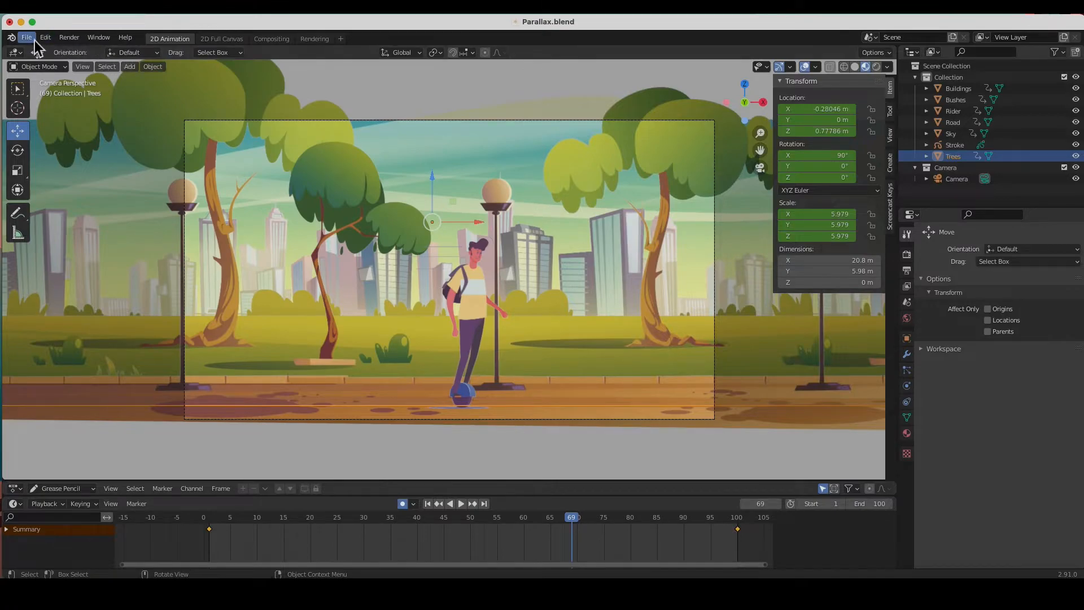
Step: Recover Parallax_2025_autosave.blend so the title reads Parallax.blend (Recovered)
left_click(26, 37)
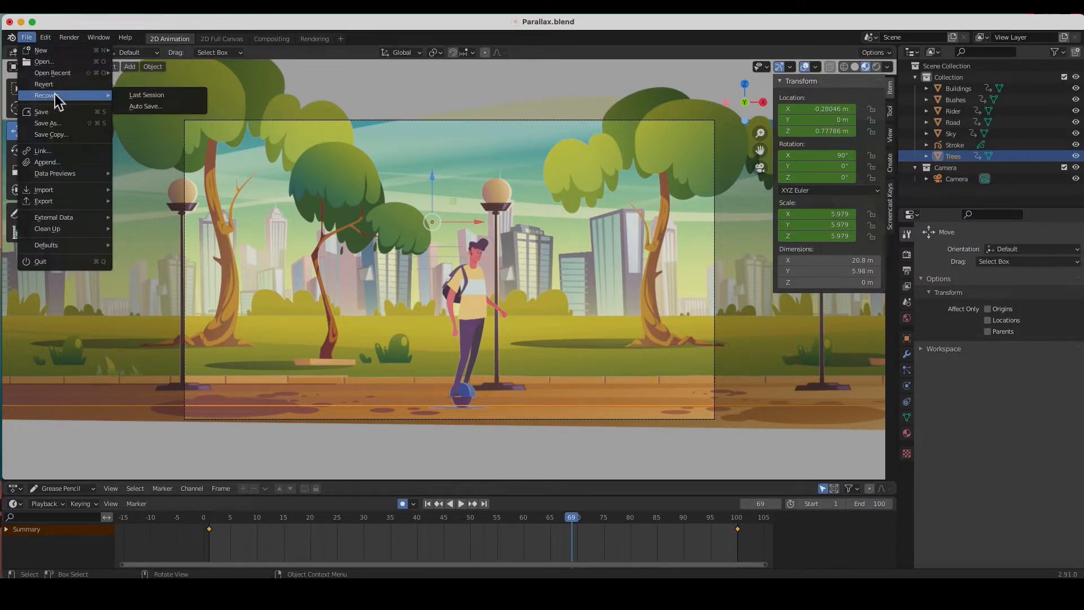
mouse_move(147, 95)
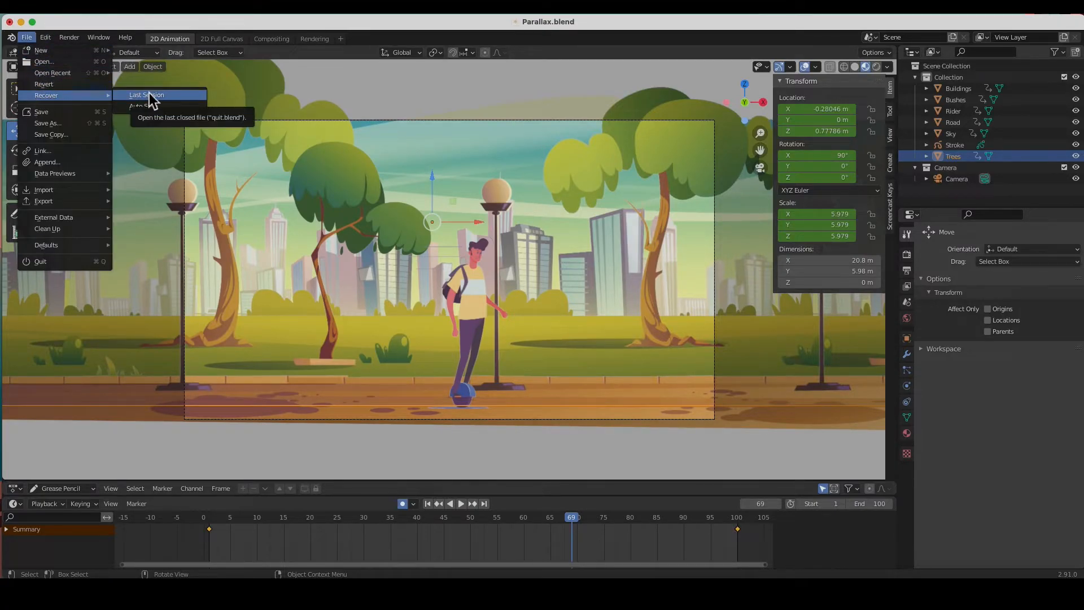
mouse_move(144, 102)
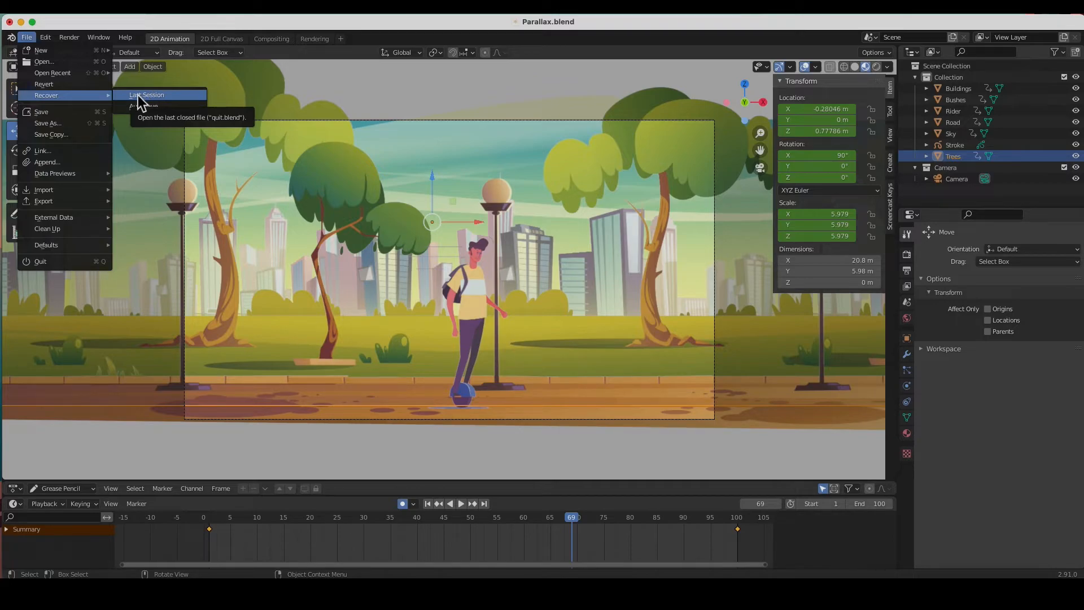
mouse_move(107, 85)
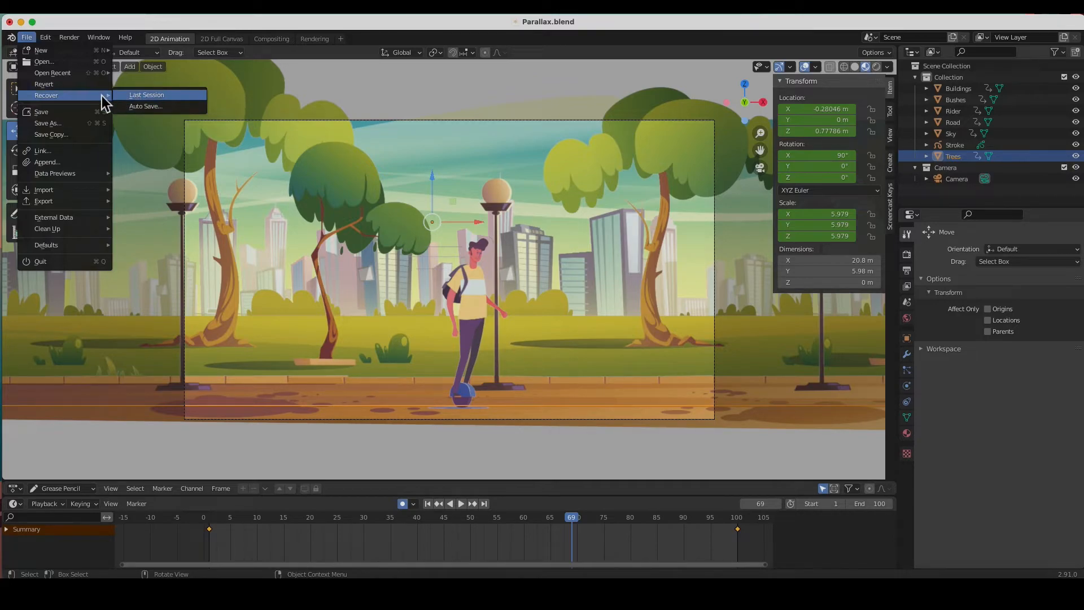
mouse_move(149, 99)
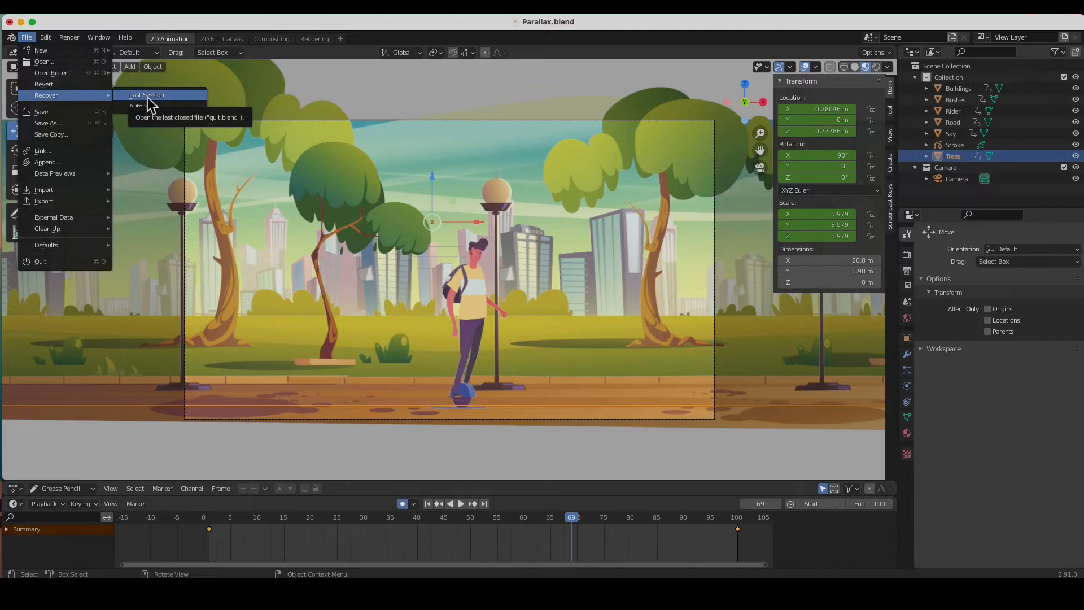
mouse_move(147, 104)
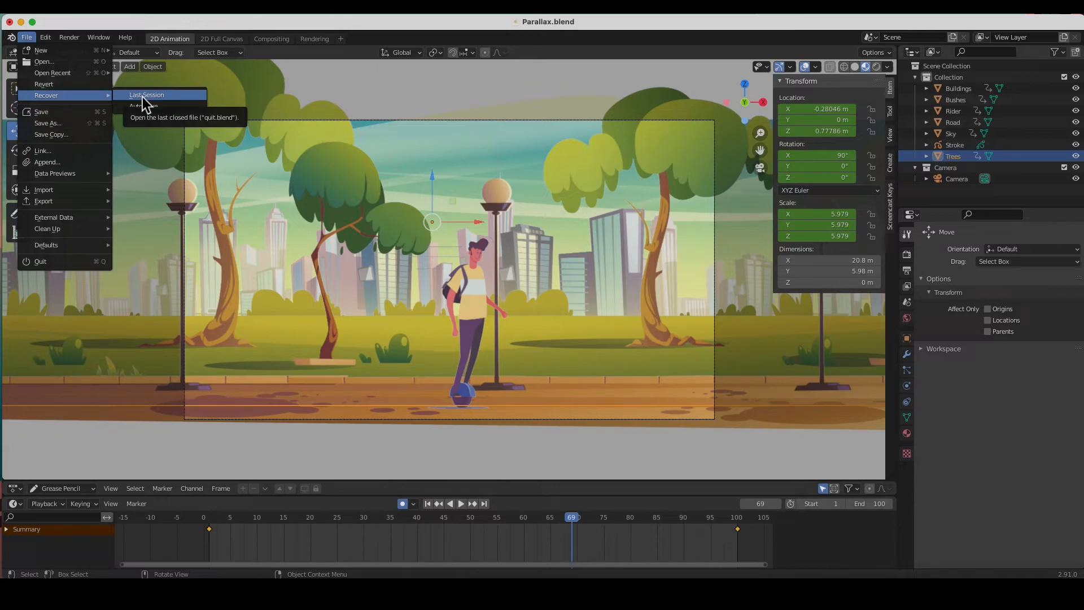
mouse_move(165, 112)
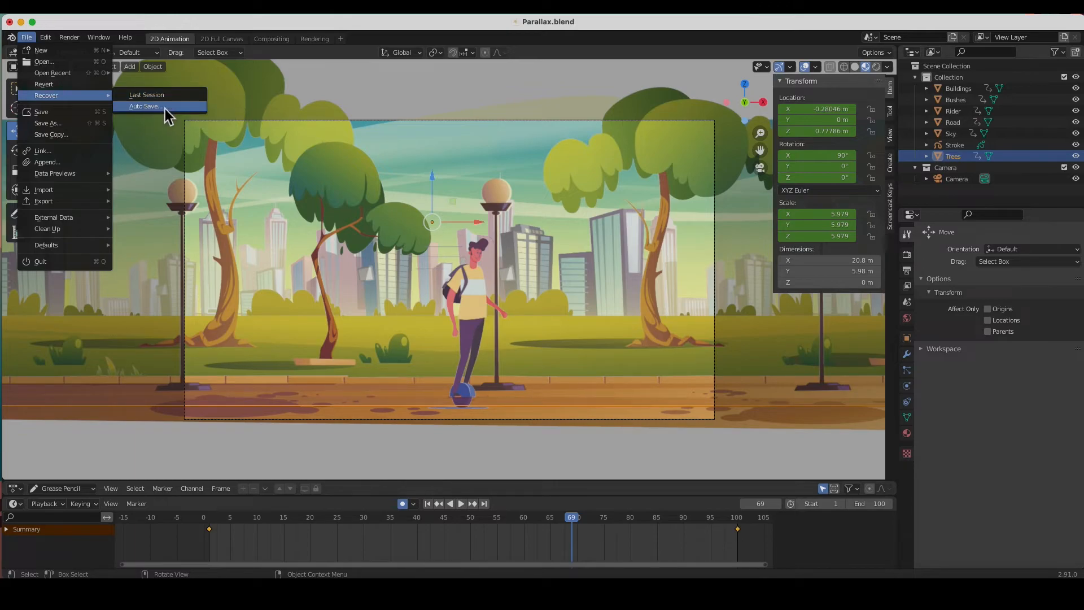
mouse_move(176, 115)
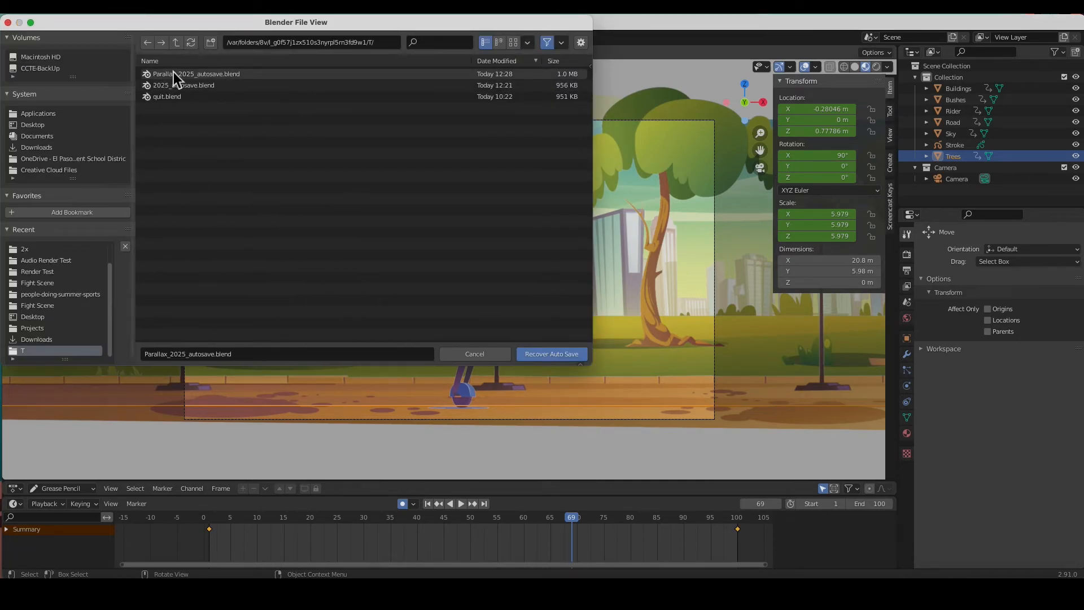
mouse_move(267, 72)
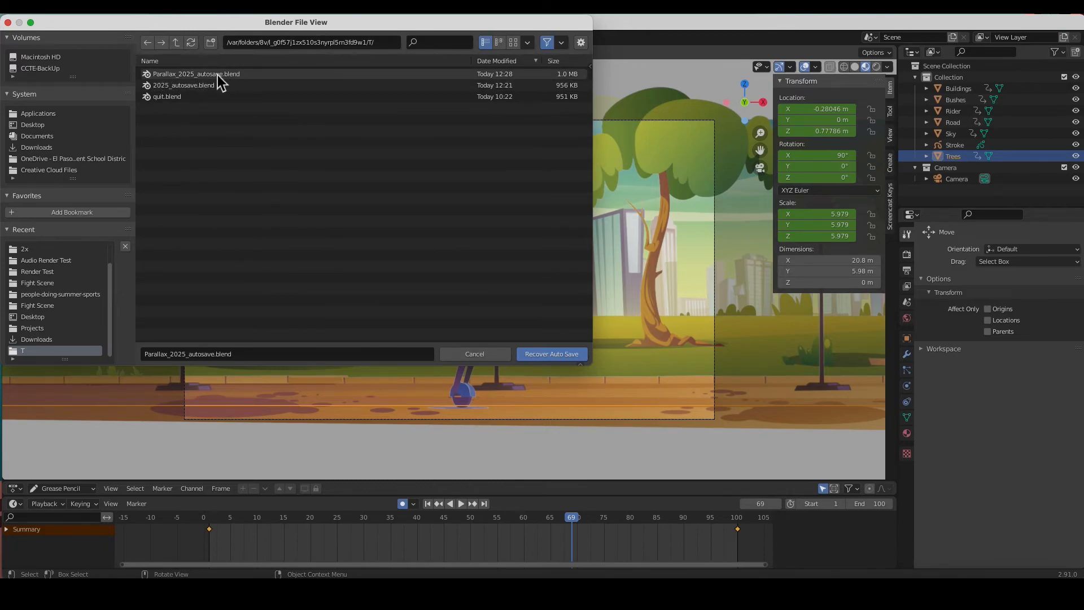
left_click(551, 354)
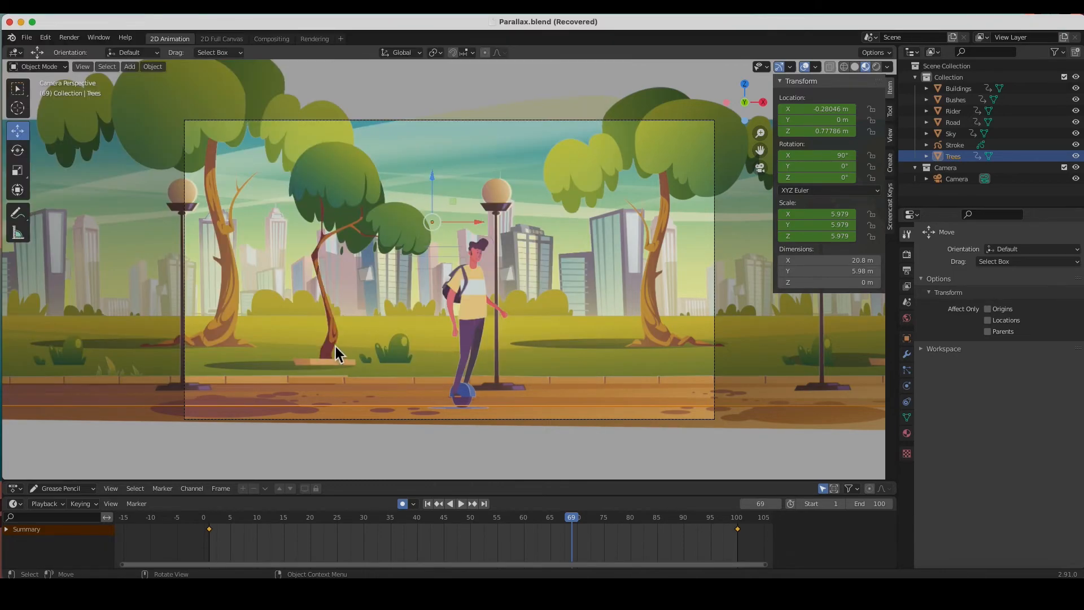
mouse_move(584, 31)
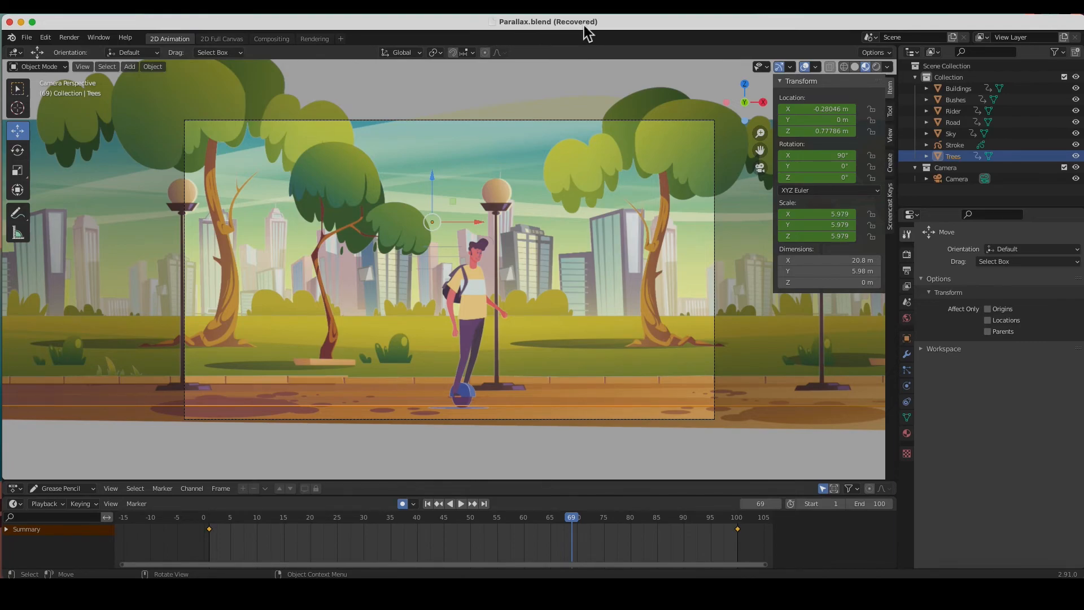